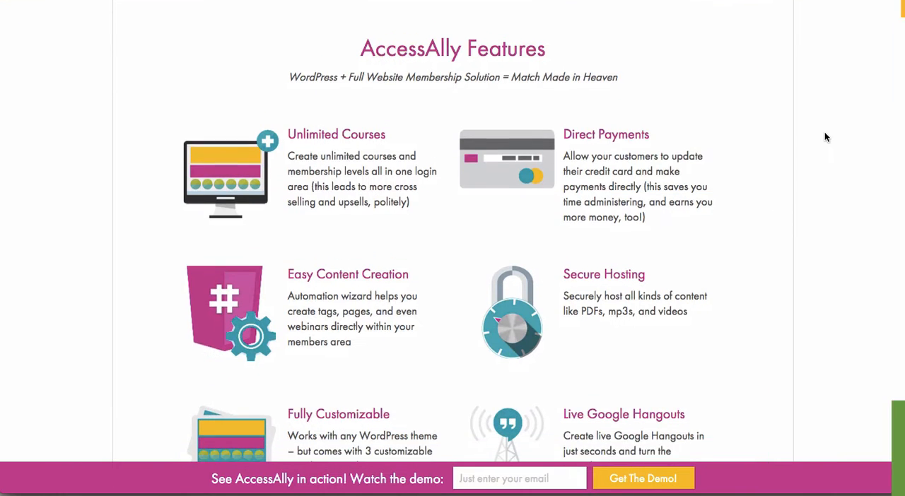
Unlock the Hiring and Systems course for 300 Hearts under Your Programs and open its lesson page
scroll("down", 3)
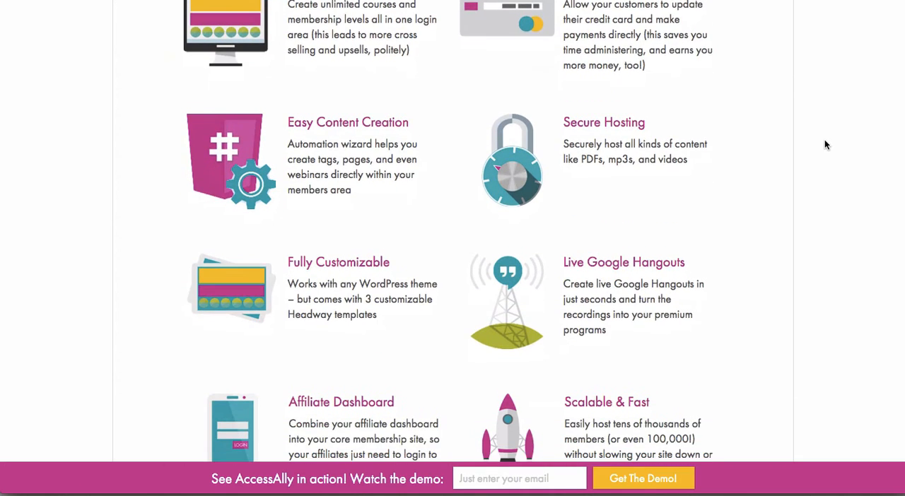
scroll("down", 3)
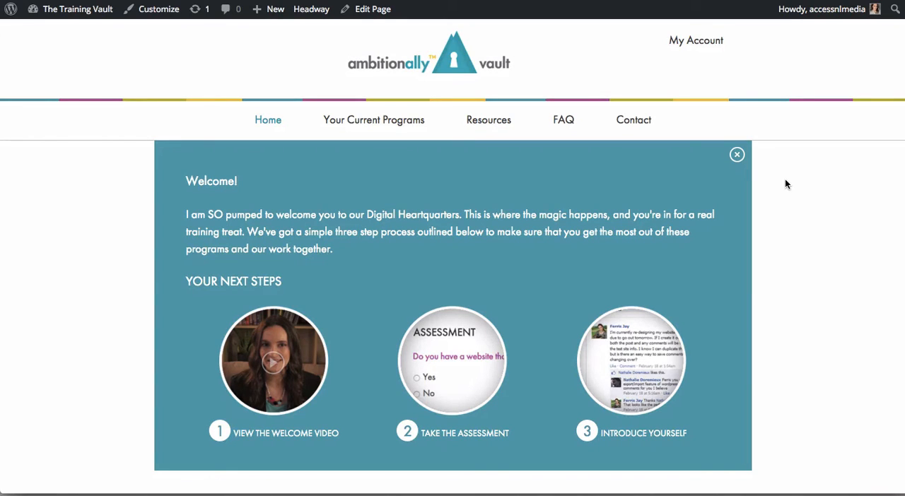
mouse_move(797, 150)
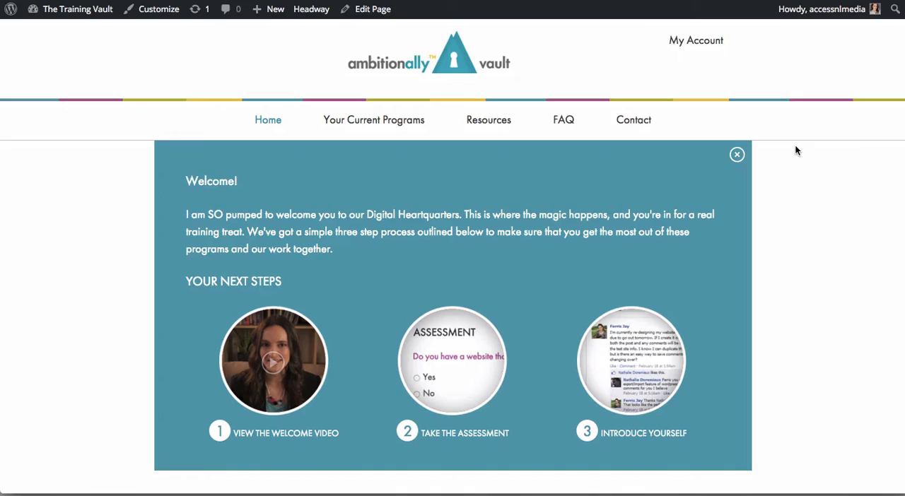
scroll("down", 3)
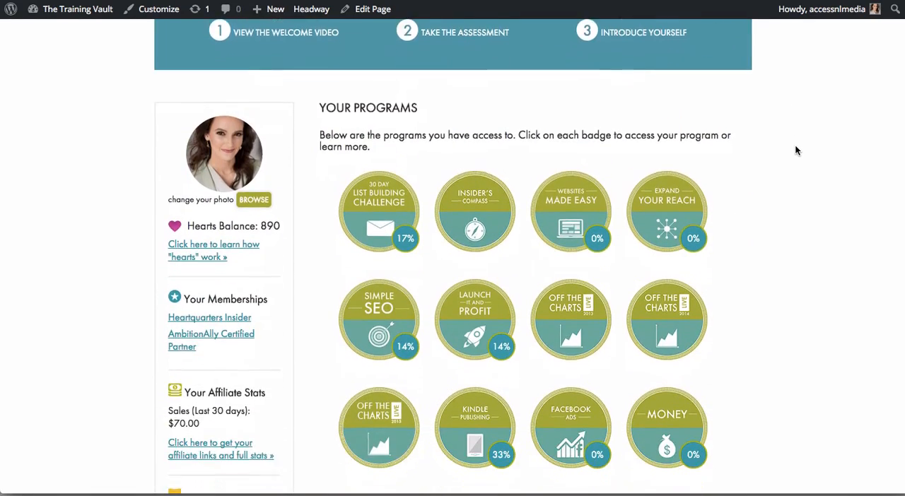
scroll("down", 3)
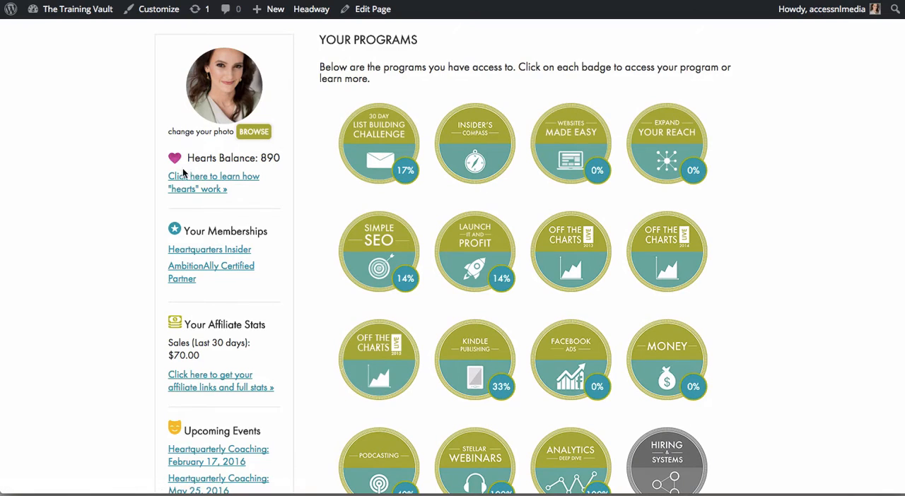
mouse_move(288, 151)
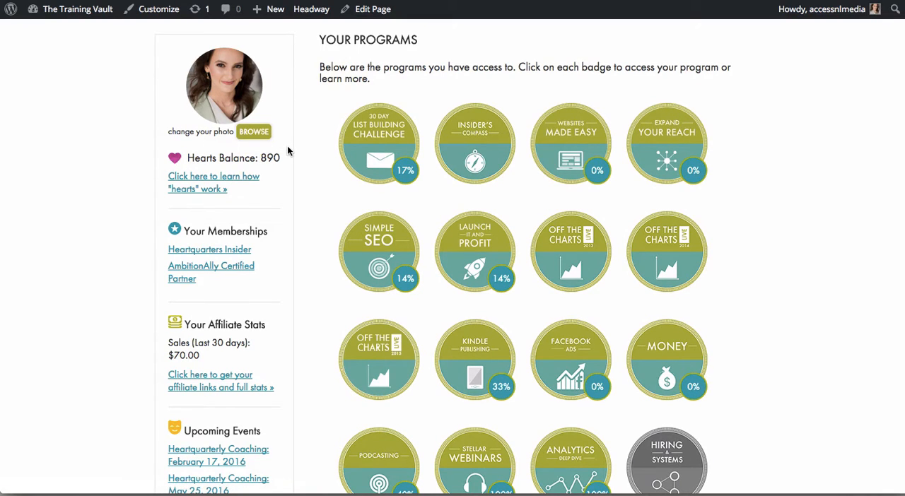
scroll("down", 3)
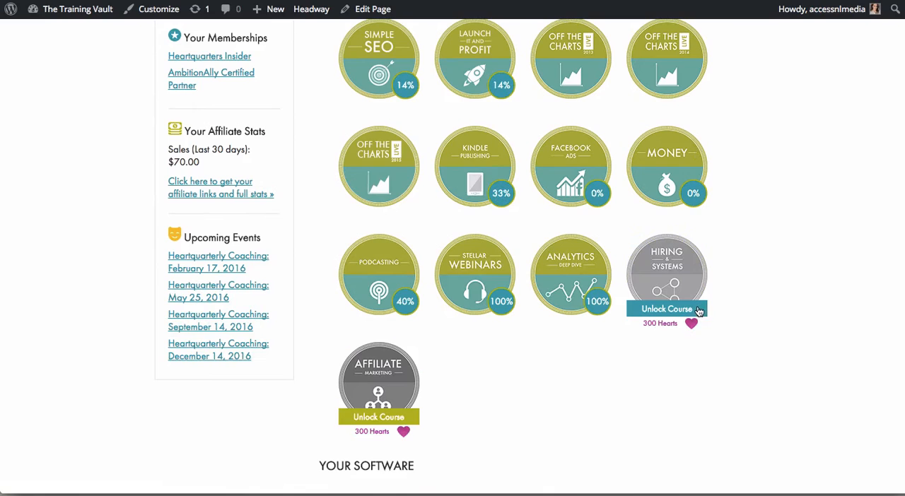
left_click(666, 309)
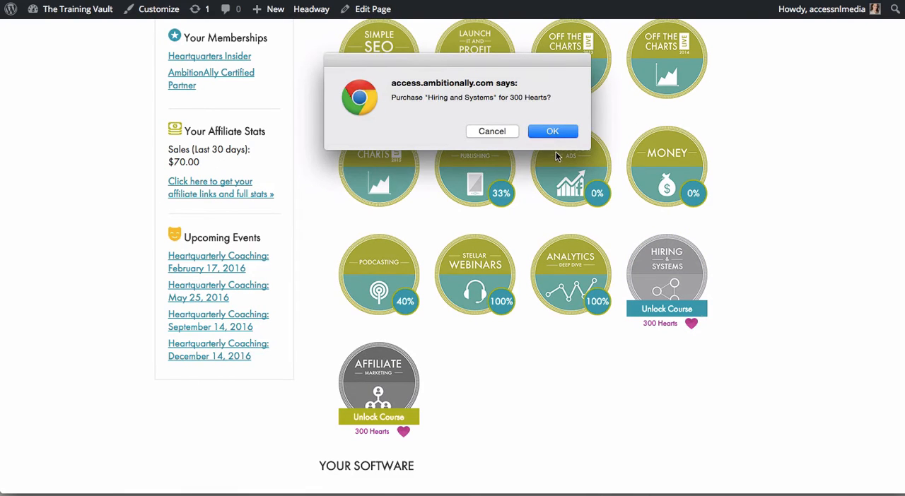
left_click(553, 130)
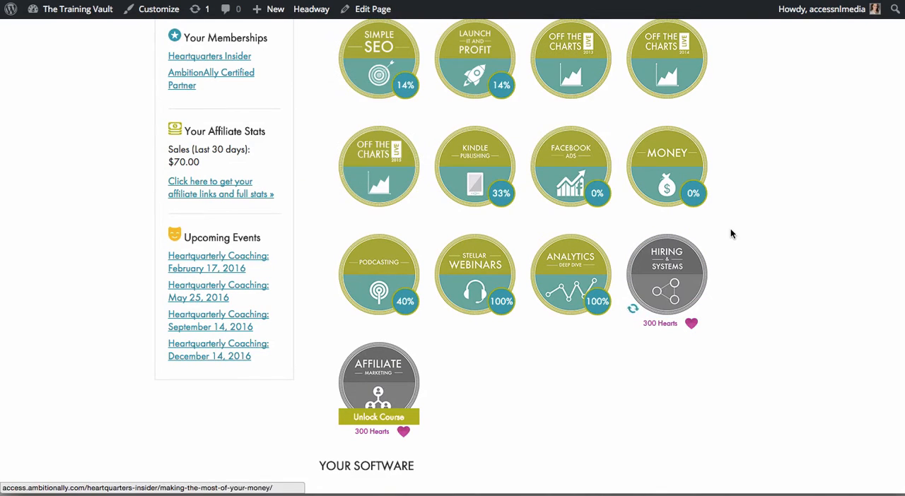
left_click(667, 275)
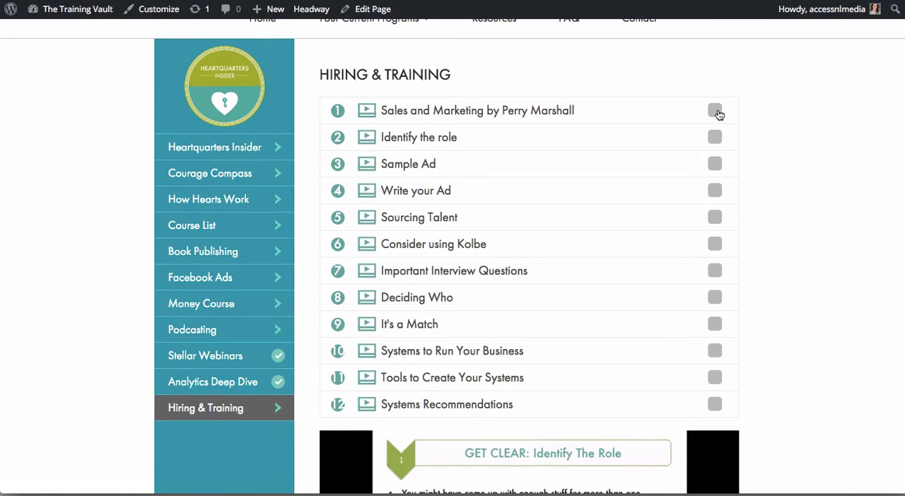
Tick lessons 1 and 2 of Hiring & Training as completed
left_click(715, 110)
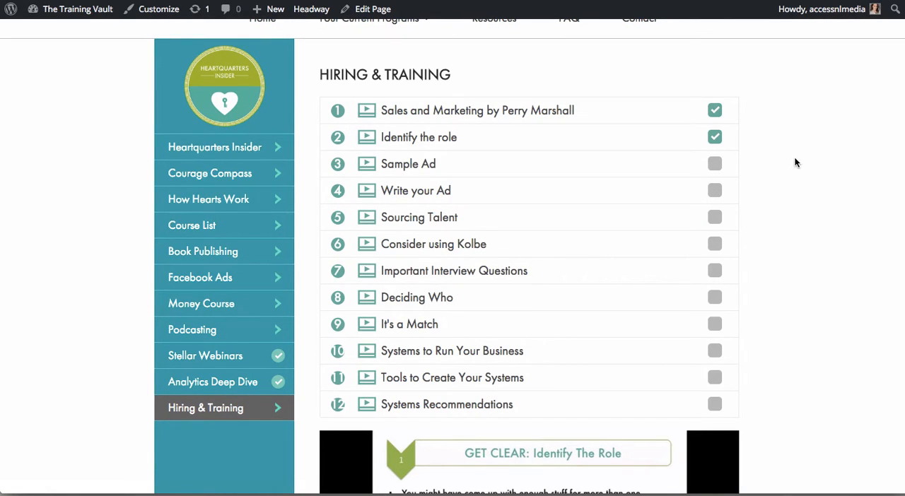
scroll("down", 3)
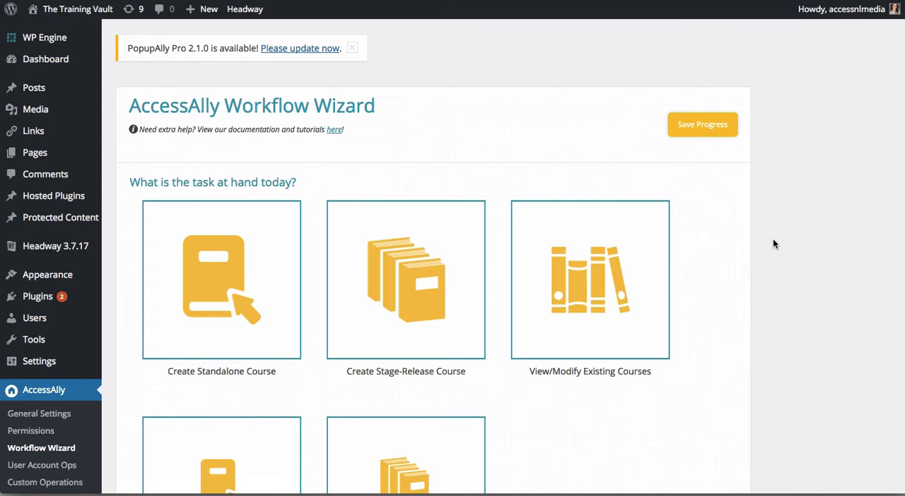
Start a stage-release course in the Workflow Wizard with a base tag category, a second module and a webinar in module one
left_click(406, 280)
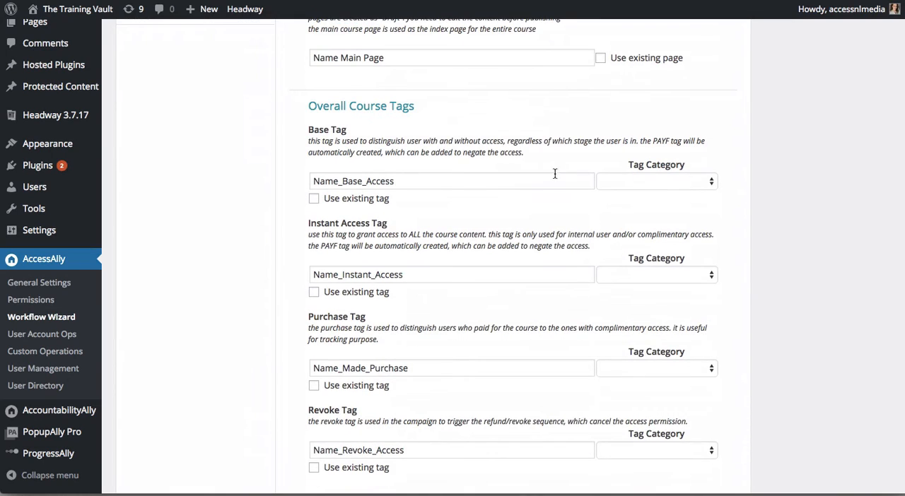
left_click(656, 181)
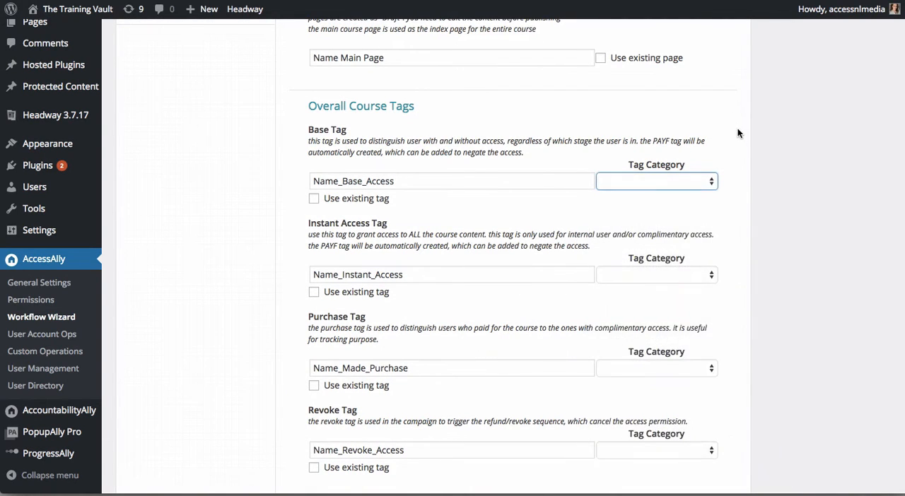
scroll("down", 3)
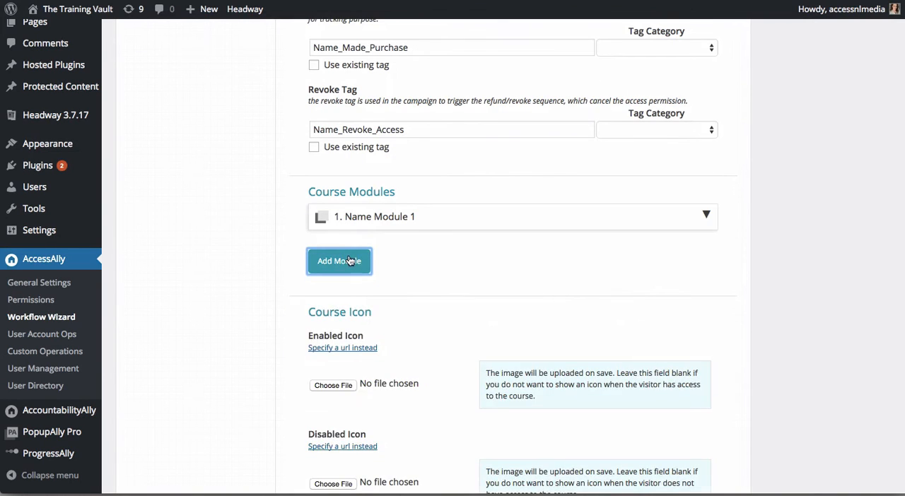
left_click(340, 261)
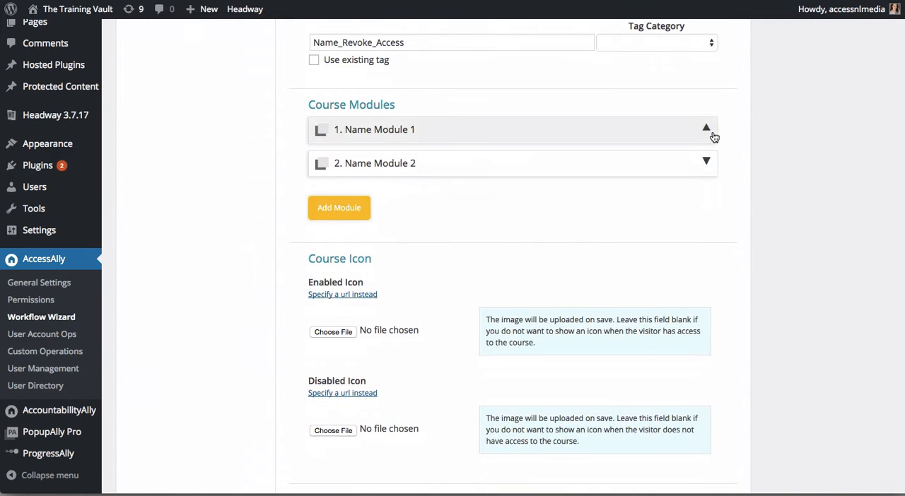
left_click(706, 130)
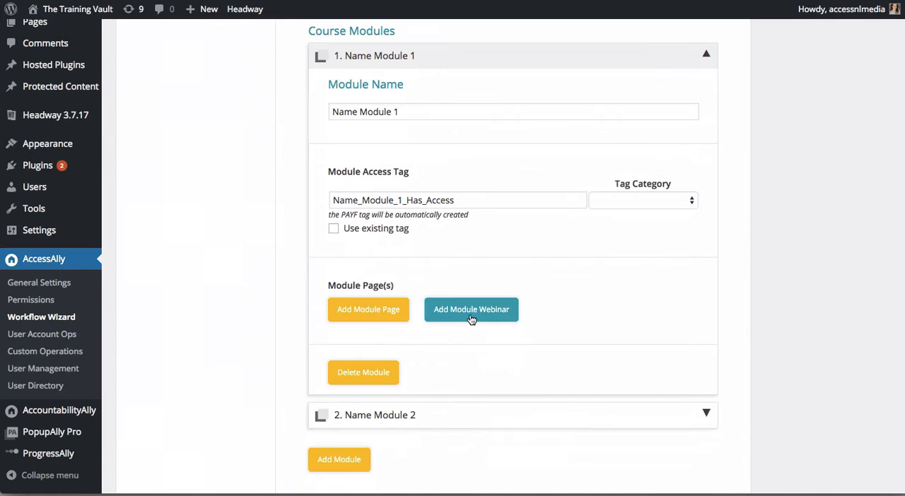
left_click(471, 309)
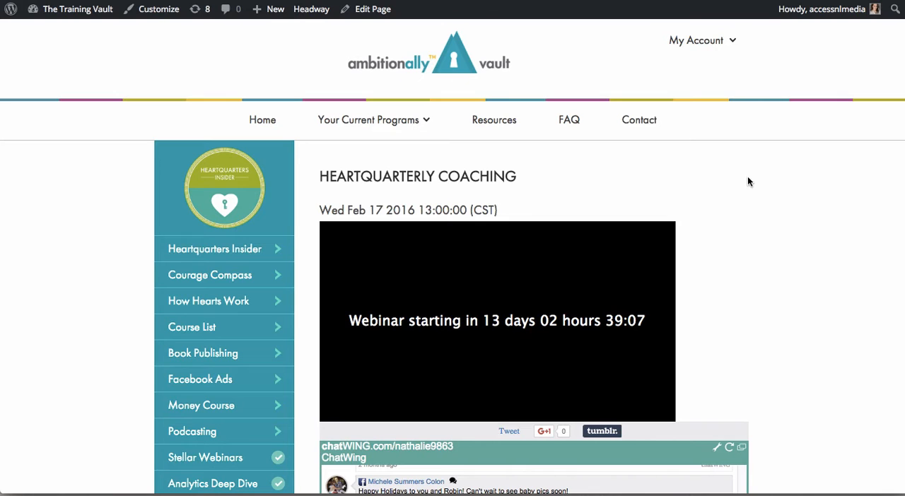
Return to the members-area home page and its welcome panel via the course setup wizard link
left_click(372, 9)
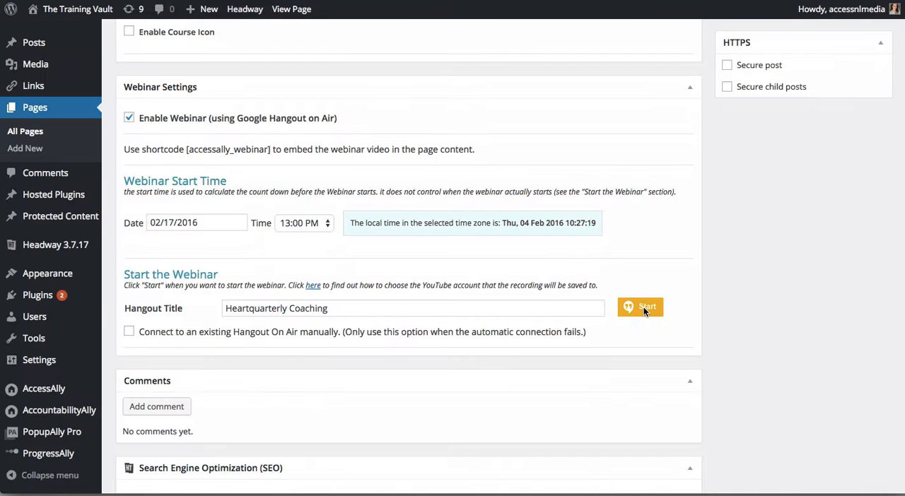
left_click(640, 307)
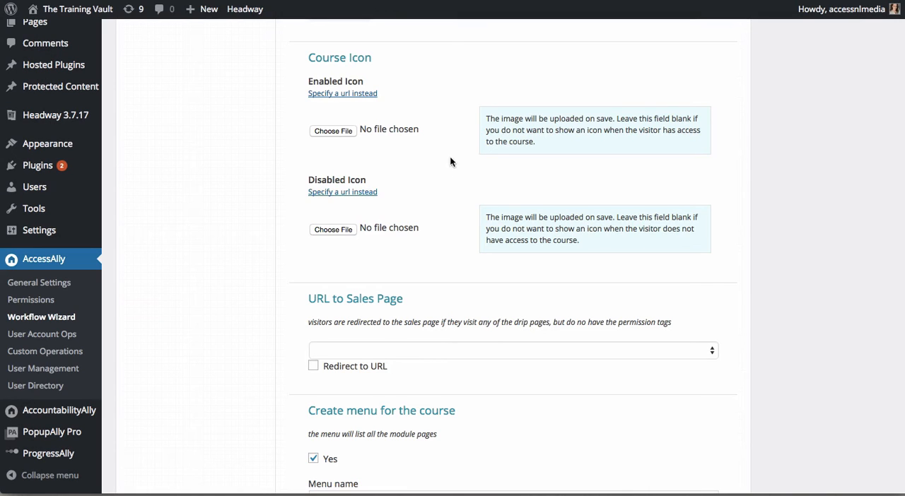
mouse_move(435, 135)
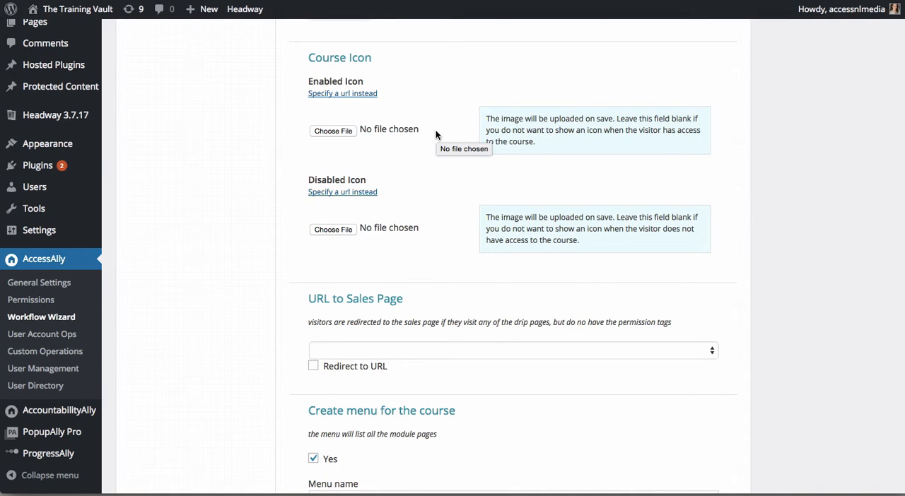
scroll("down", 3)
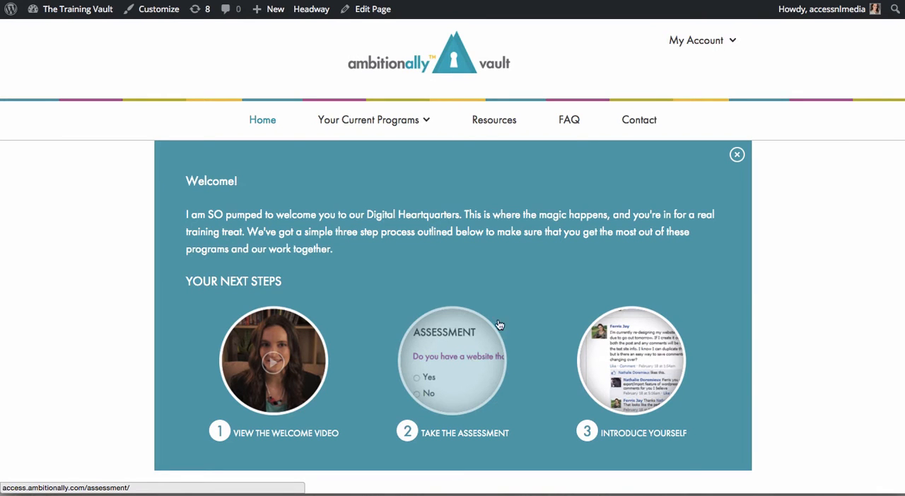
Take the Business Compass assessment from the welcome panel and reach results recommending the Simple SEO course
left_click(452, 360)
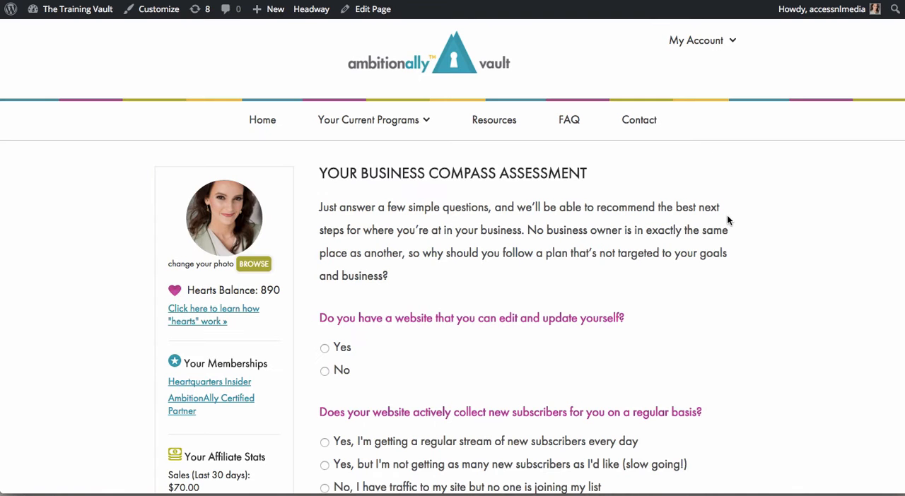
scroll("down", 3)
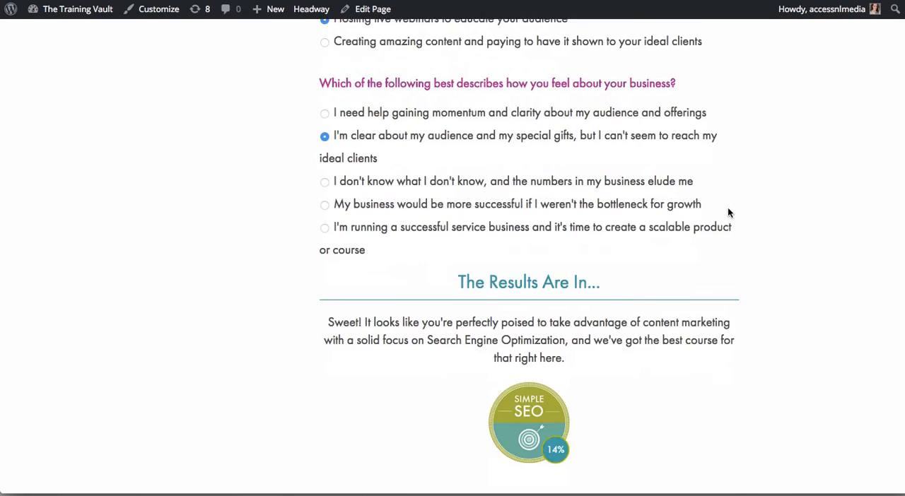
scroll("down", 3)
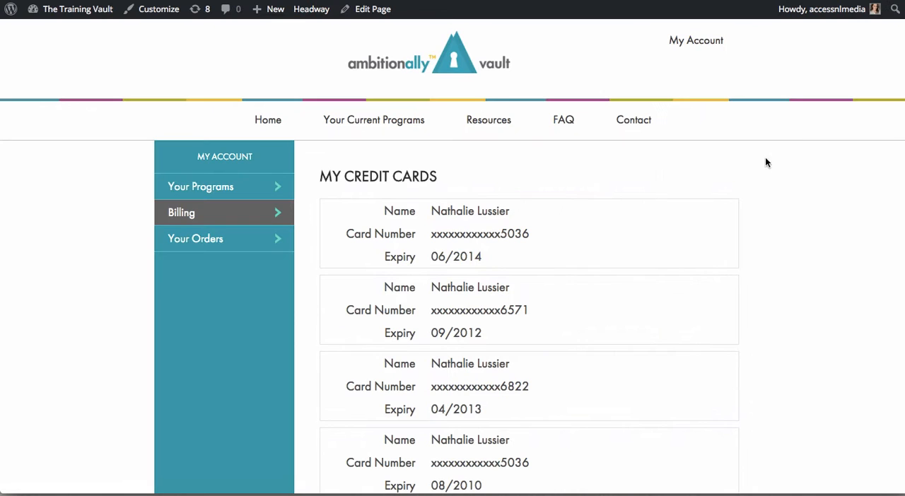
Review Billing's saved credit cards, then Your Orders and subscriptions, ending on the Affiliate Ledger
scroll("down", 3)
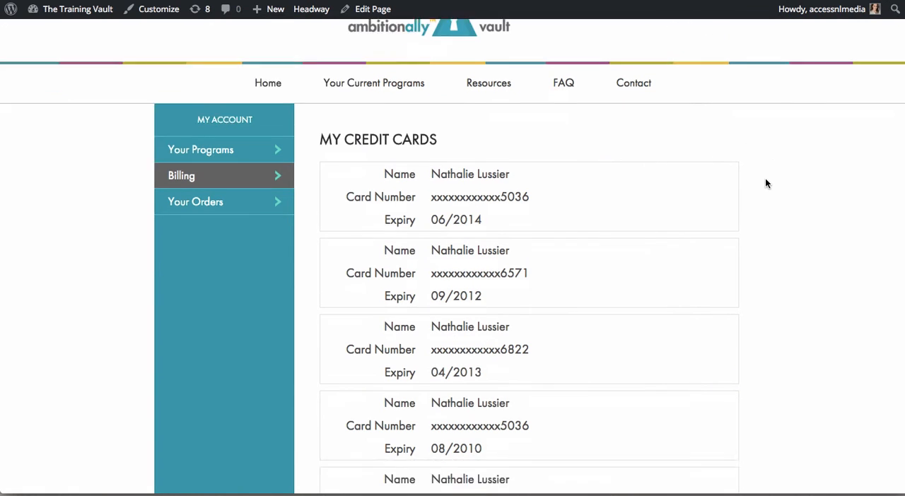
scroll("down", 3)
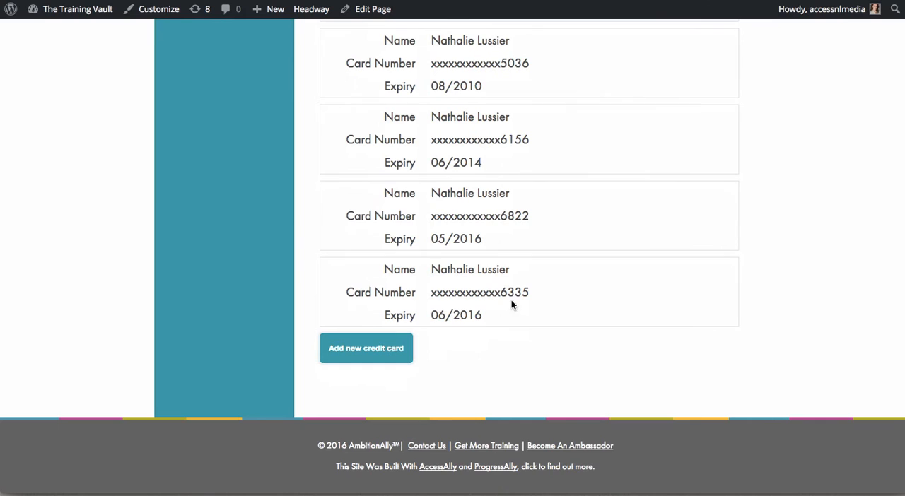
left_click(195, 238)
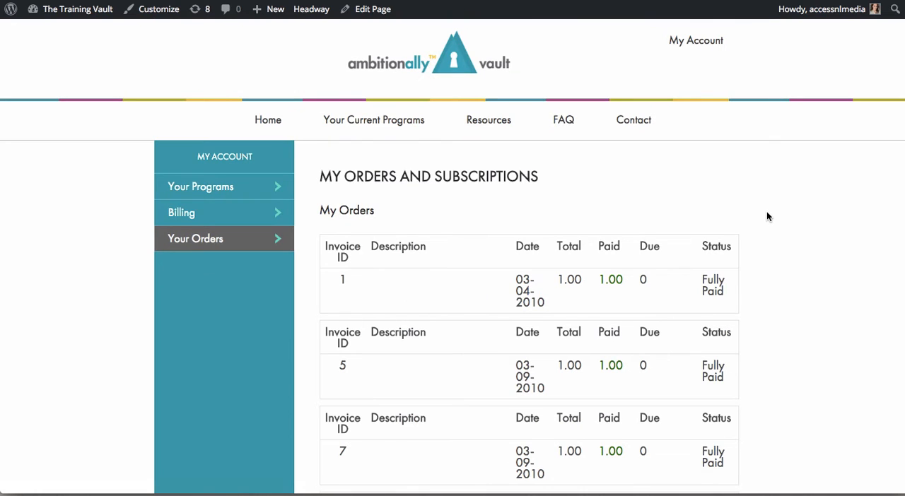
scroll("down", 3)
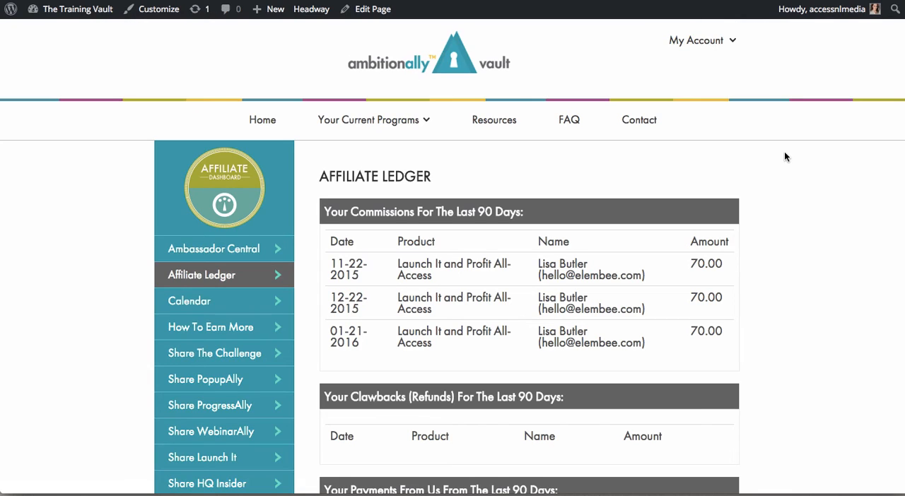
scroll("down", 3)
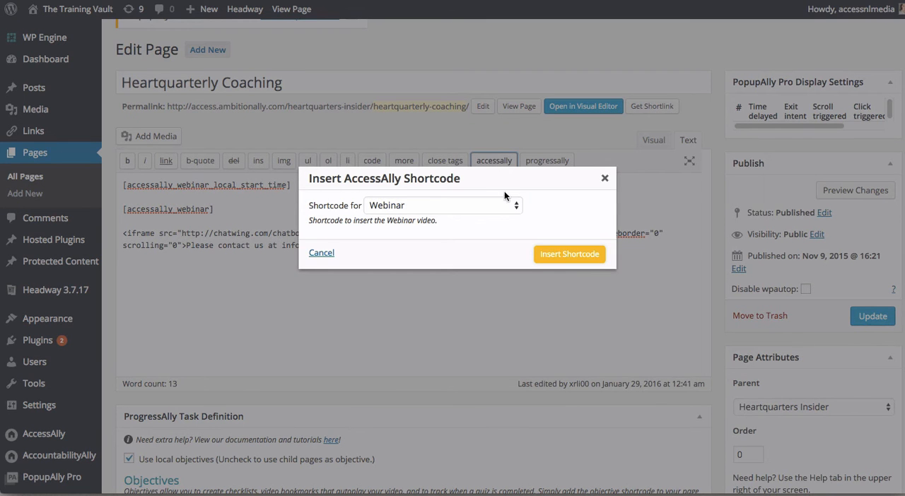
Choose the Webinar shortcode in the Insert AccessAlly Shortcode dialog for the Heartquarterly Coaching page
left_click(442, 205)
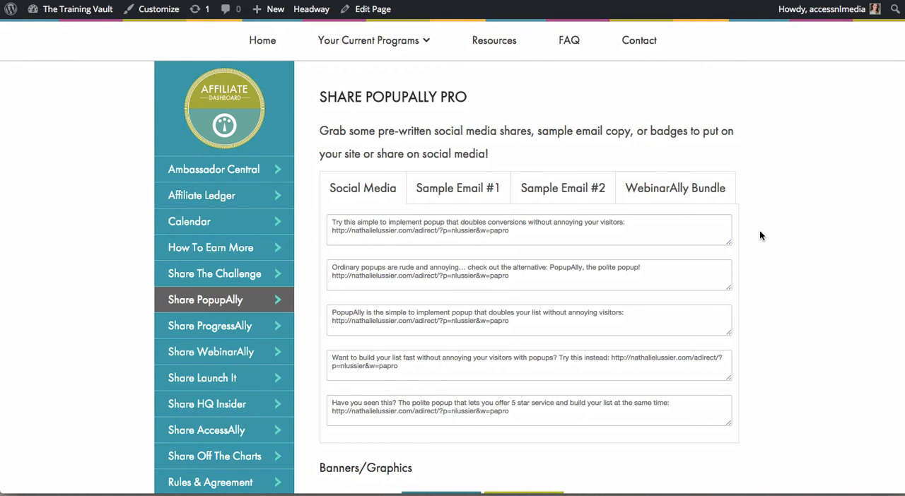
mouse_move(760, 202)
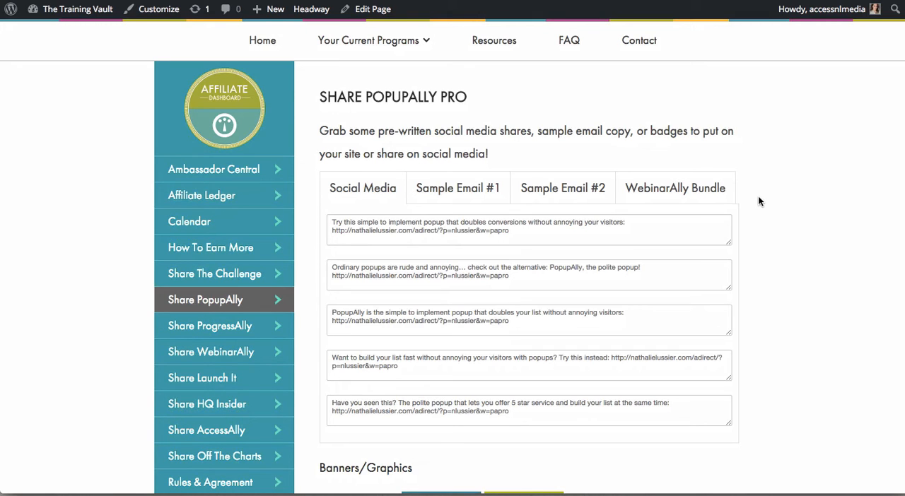
Browse Share PopupAlly Pro messages, the Add A Quiz settings, ProgressAlly styling templates and the bonus membership themes gallery
left_click(562, 188)
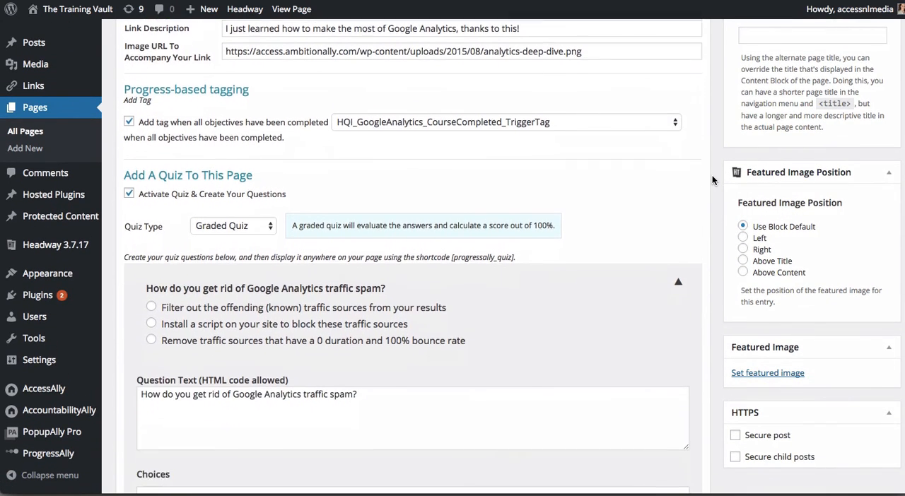
scroll("down", 3)
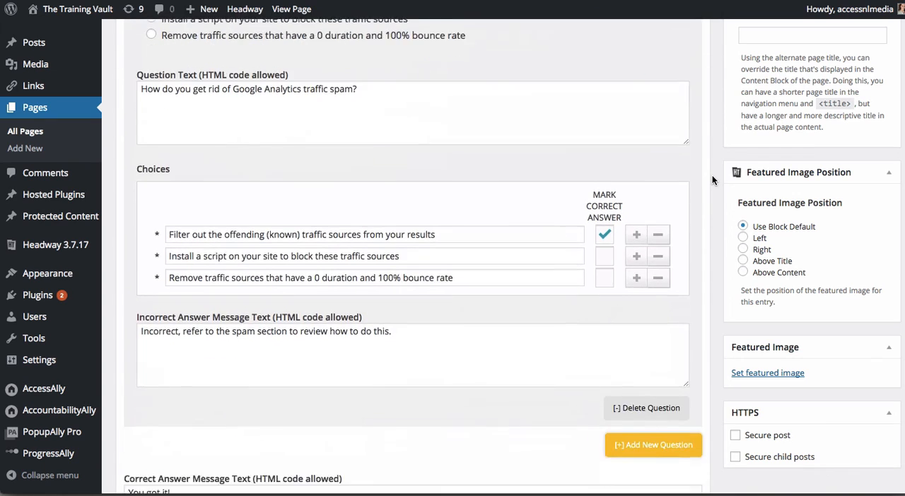
left_click(49, 454)
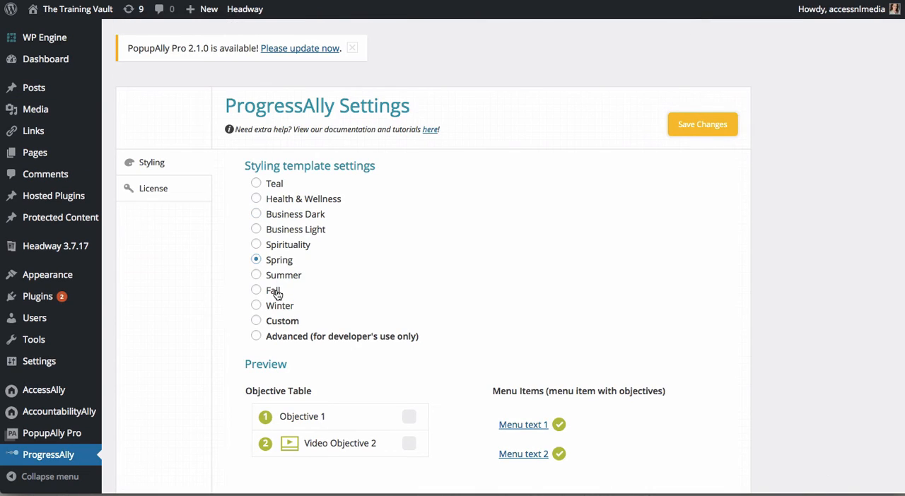
scroll("down", 3)
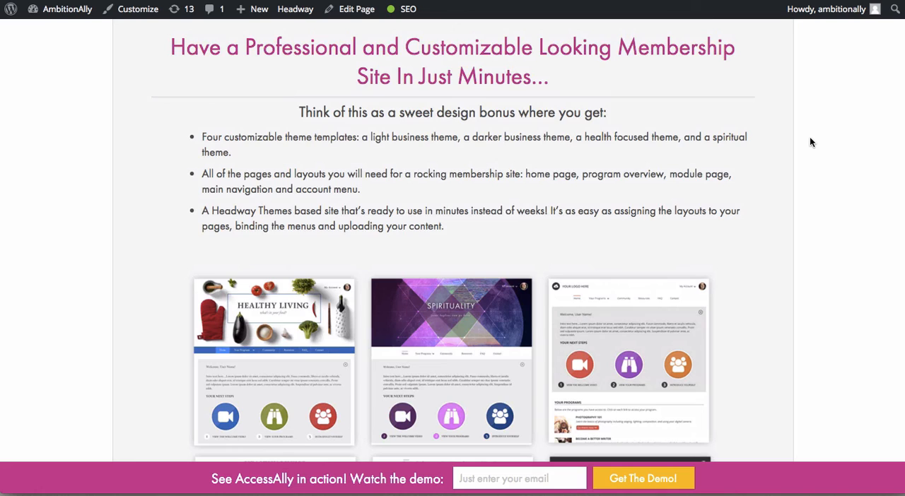
scroll("down", 3)
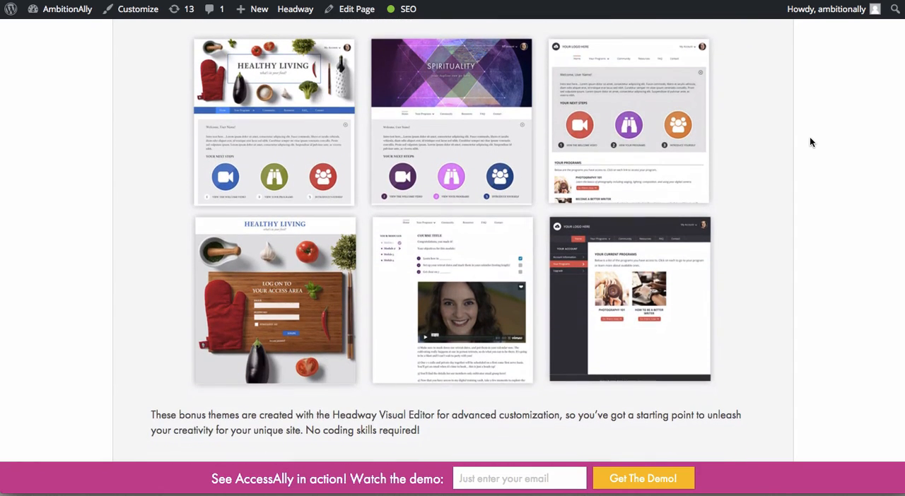